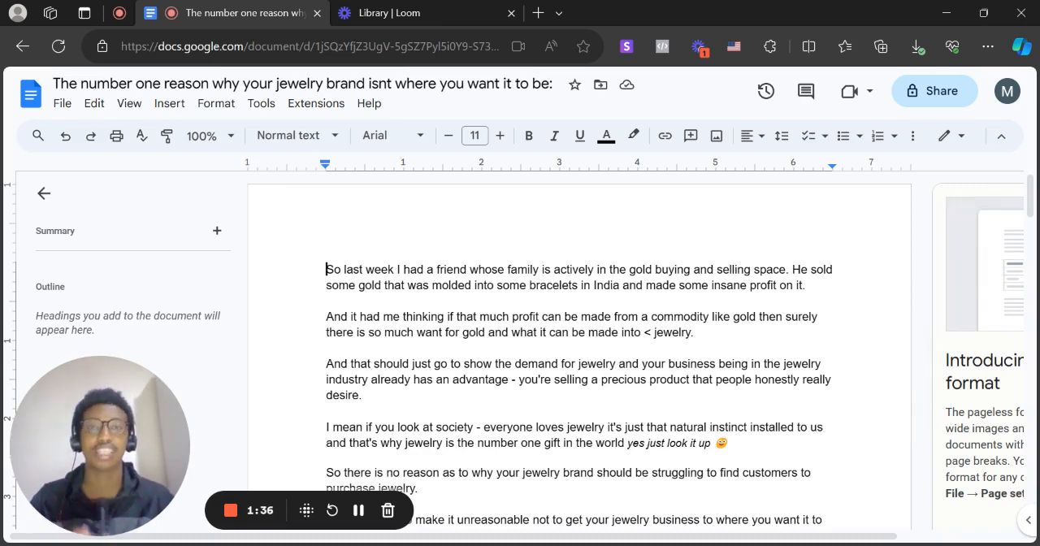
{"action": "scroll", "scroll_direction": "down", "scroll_amount": 3}
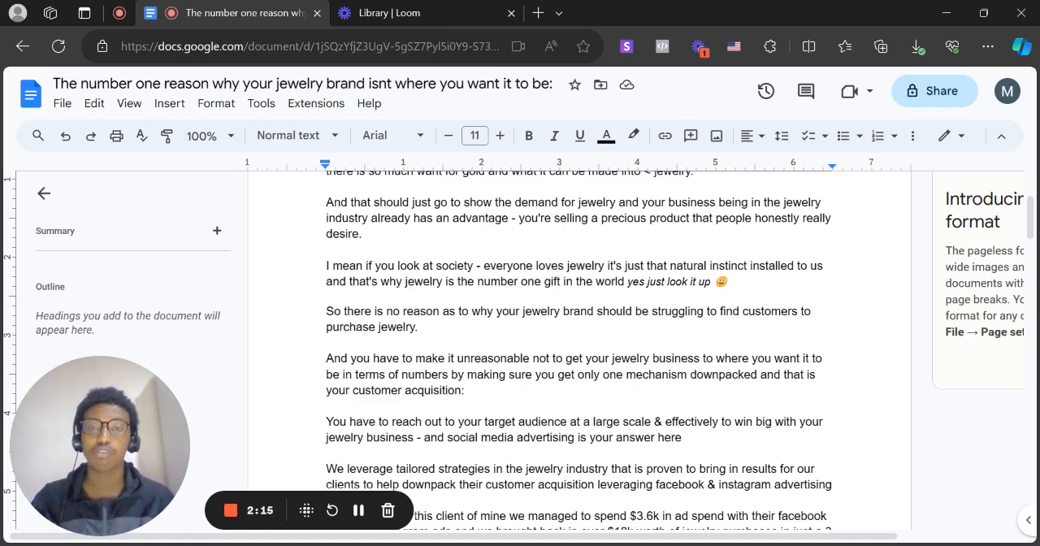
{"action": "scroll", "scroll_direction": "down", "scroll_amount": 3}
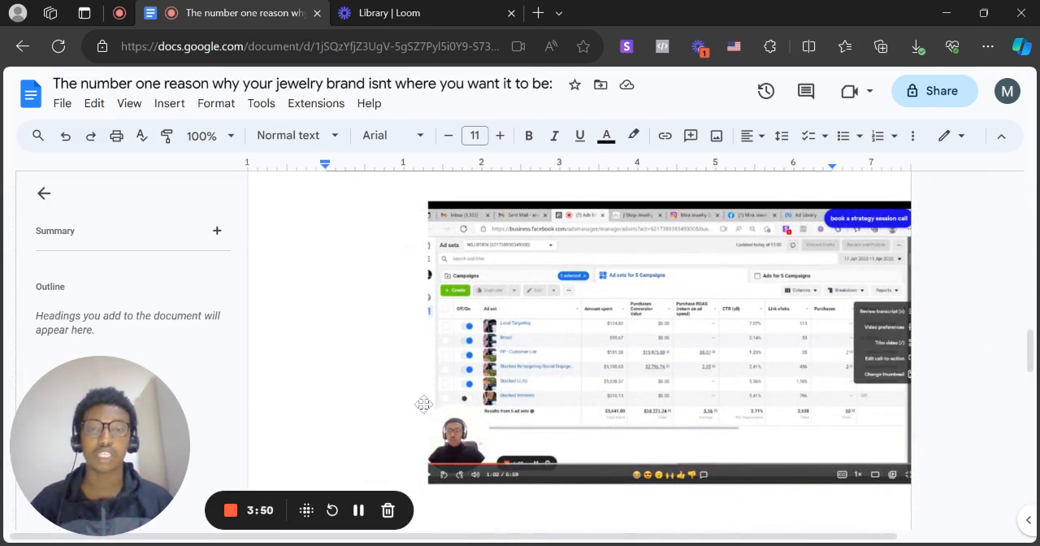
{"action": "mouse_move", "coordinate": [599, 435]}
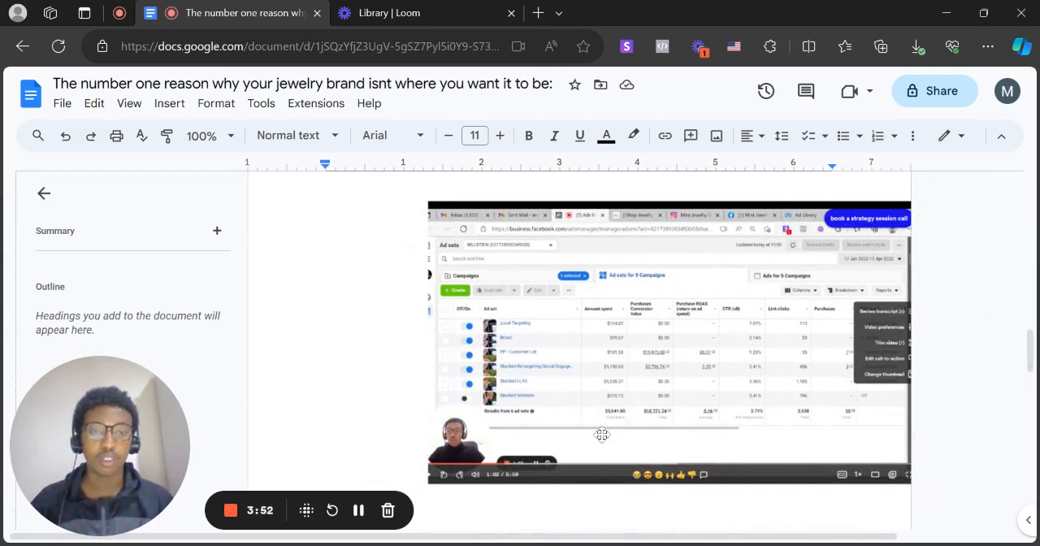
{"action": "mouse_move", "coordinate": [585, 445]}
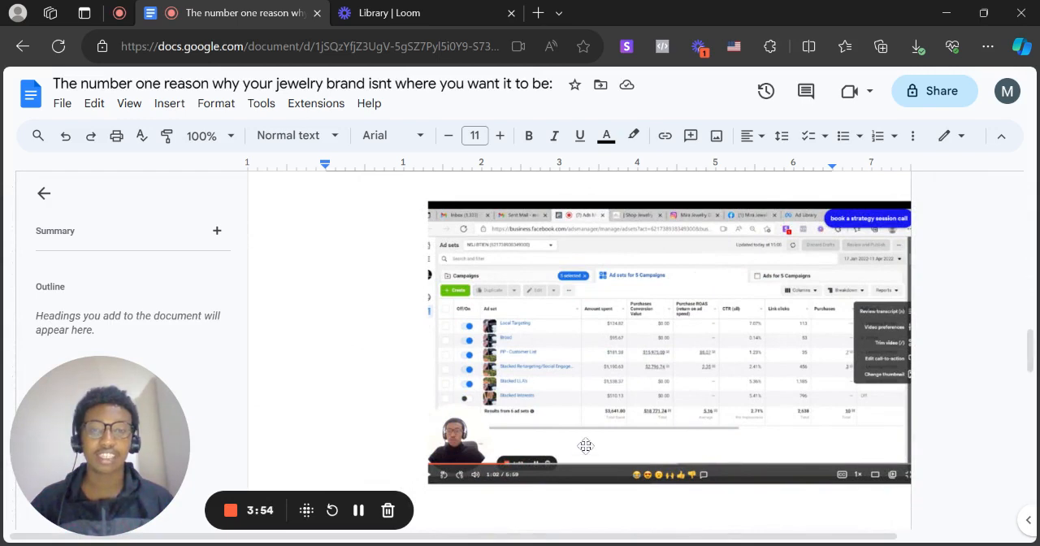
{"action": "mouse_move", "coordinate": [484, 445]}
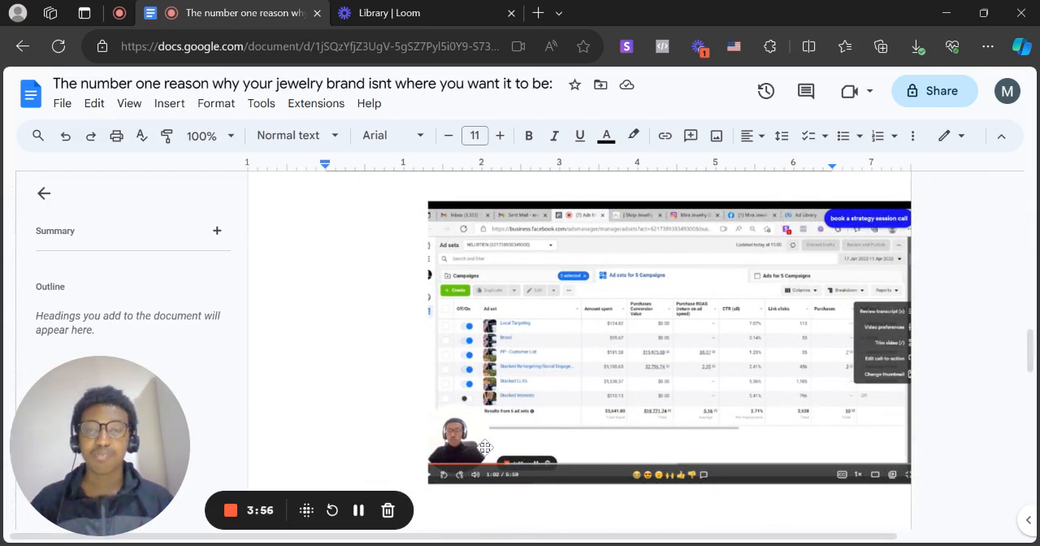